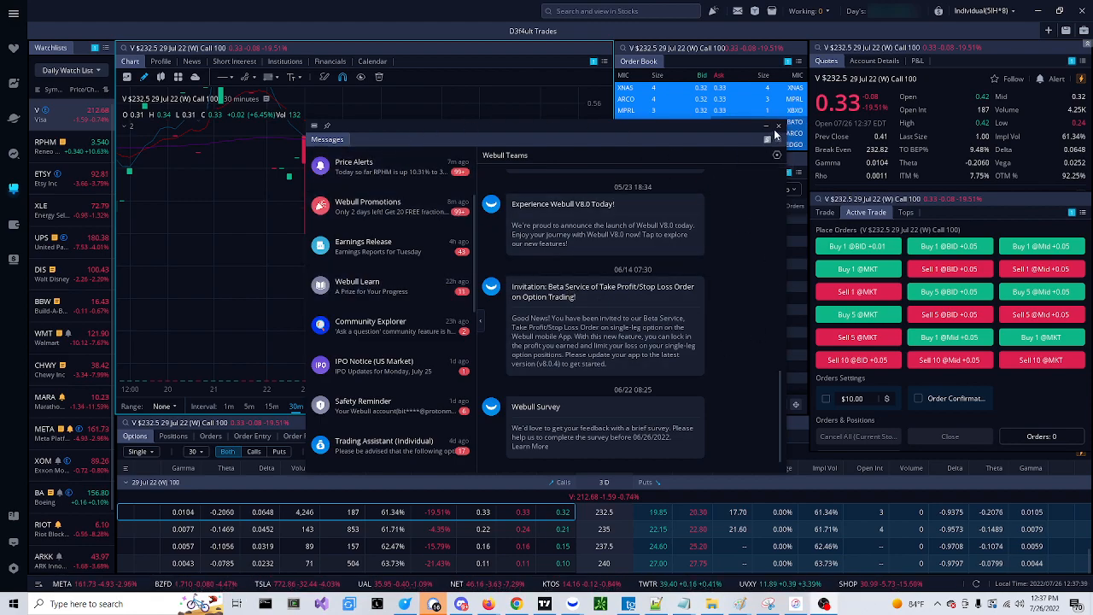
- Dismiss the Messages panel to reveal the Visa call's order book ladder
{"action": "left_click", "coordinate": [778, 125]}
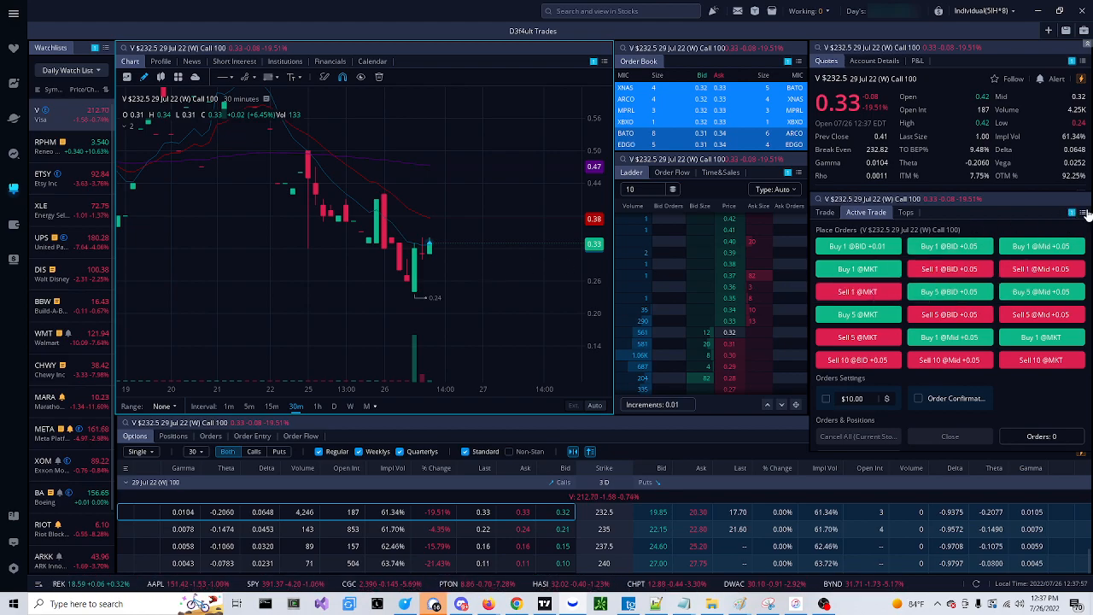
- Add a customized Active Trade buy button named 'Beta Test' from Active Trade Settings
{"action": "left_click", "coordinate": [1084, 213]}
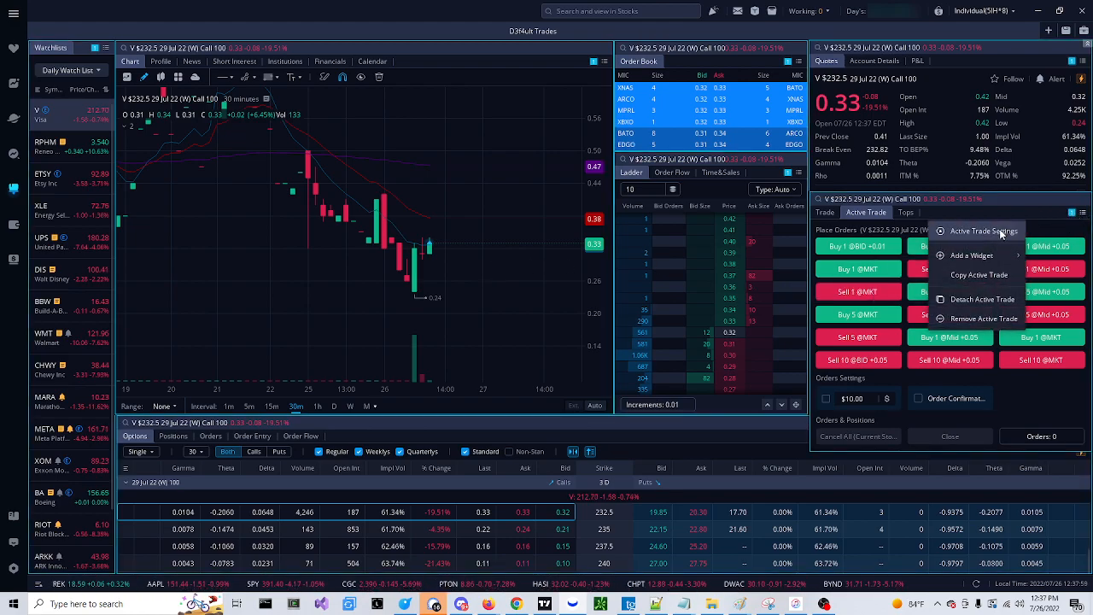
{"action": "left_click", "coordinate": [983, 231]}
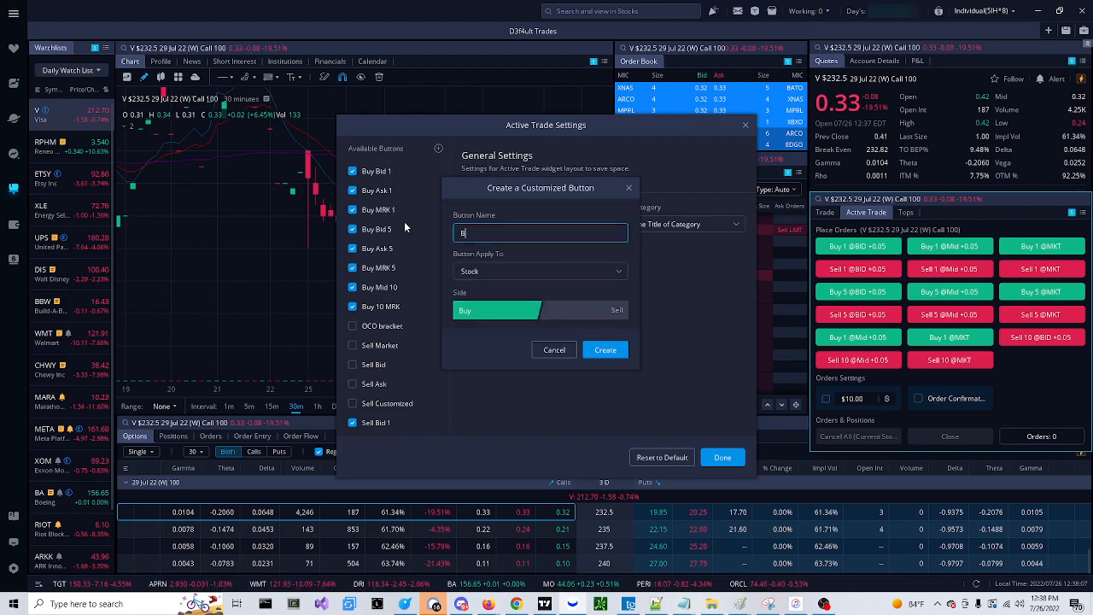
{"action": "type", "text": "Beta Test"}
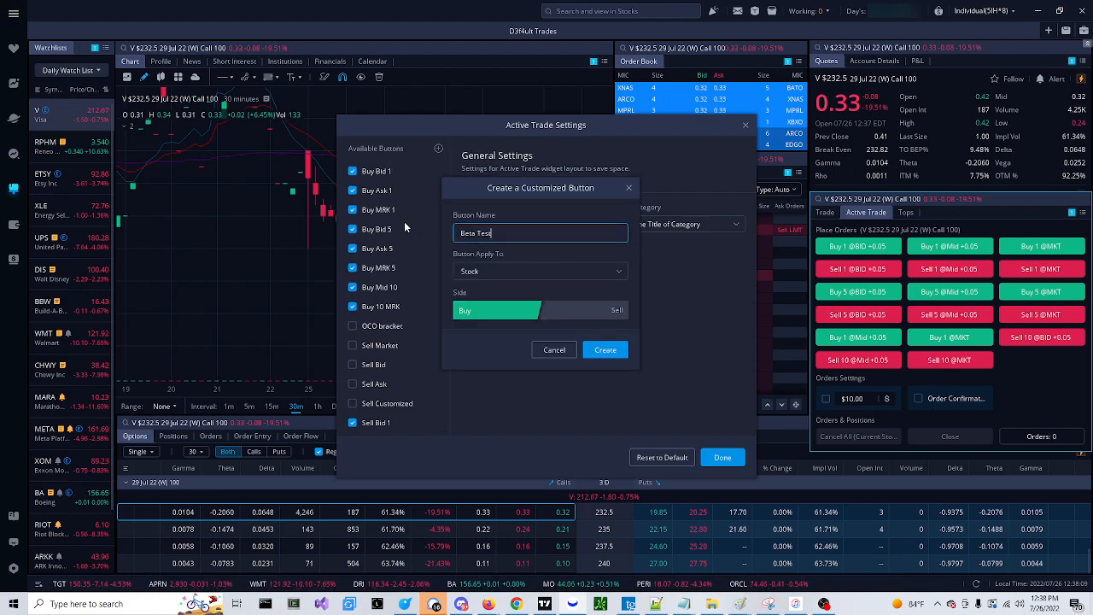
{"action": "left_click", "coordinate": [540, 271]}
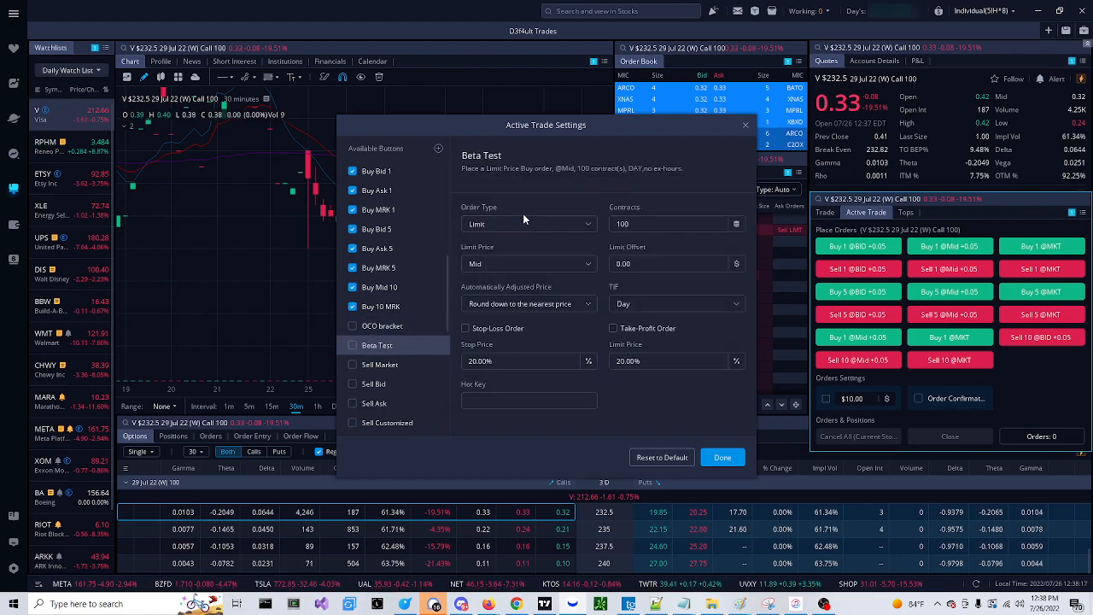
- Set Beta Test to 1 contract with limit price at Bid, then edit the offset
{"action": "left_click", "coordinate": [675, 224]}
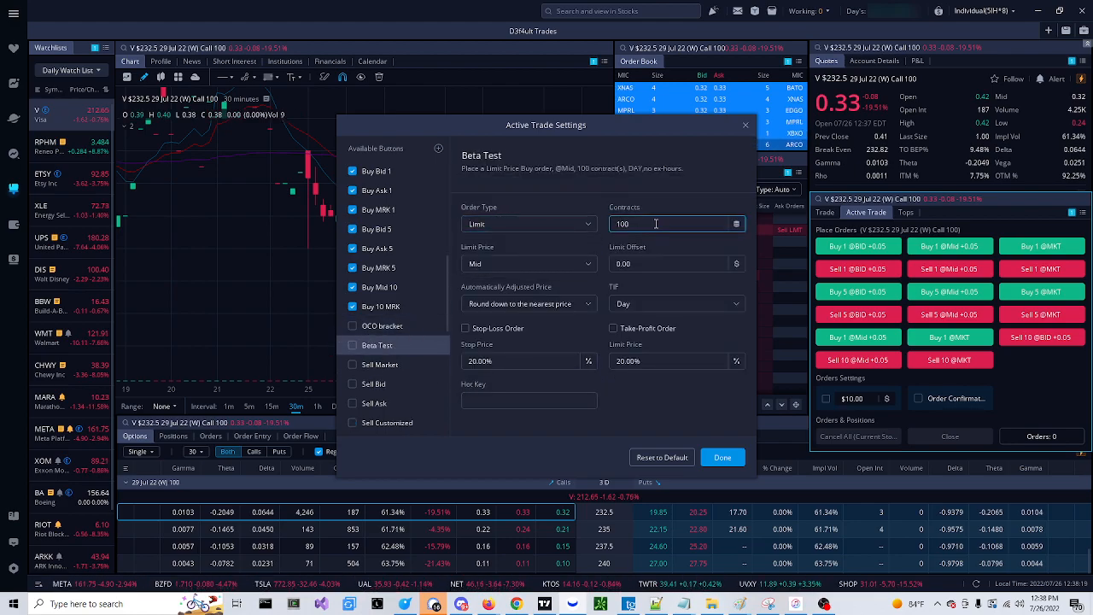
{"action": "left_click", "coordinate": [529, 263]}
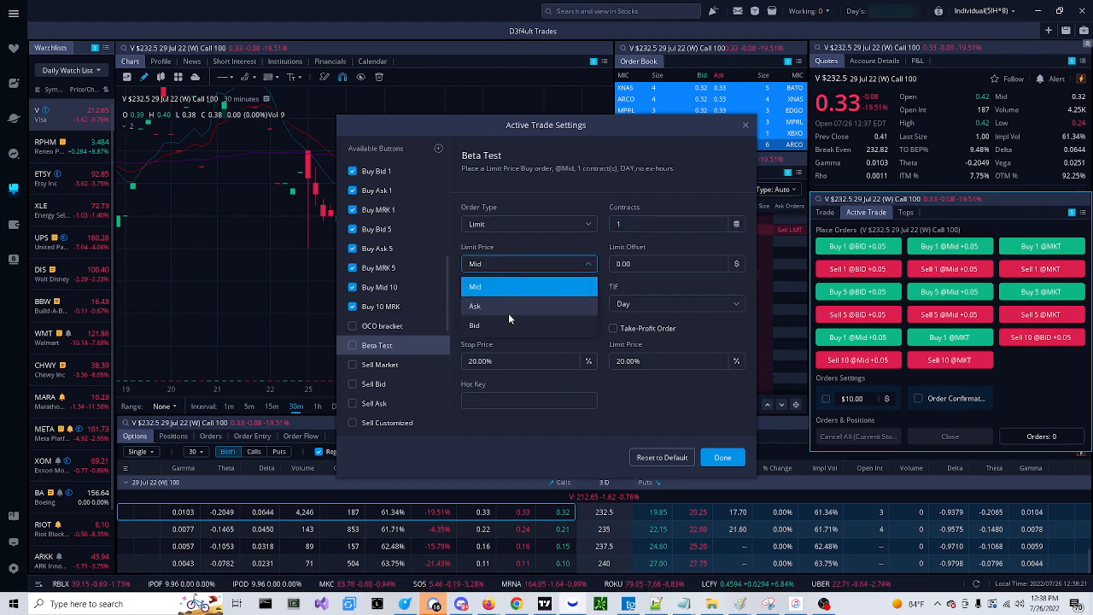
{"action": "left_click", "coordinate": [474, 325]}
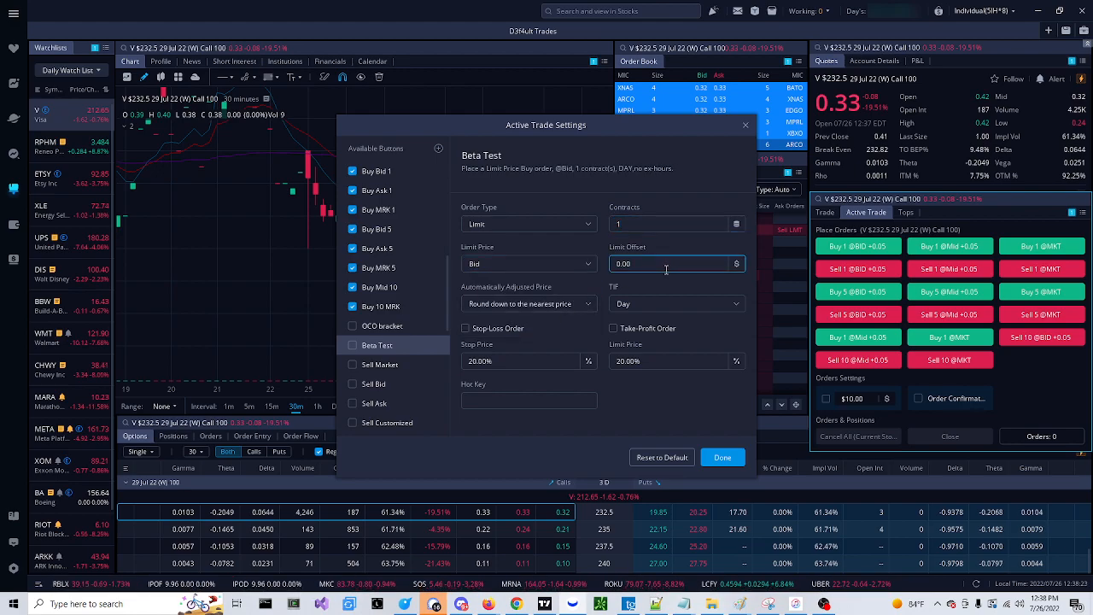
{"action": "left_click", "coordinate": [528, 400]}
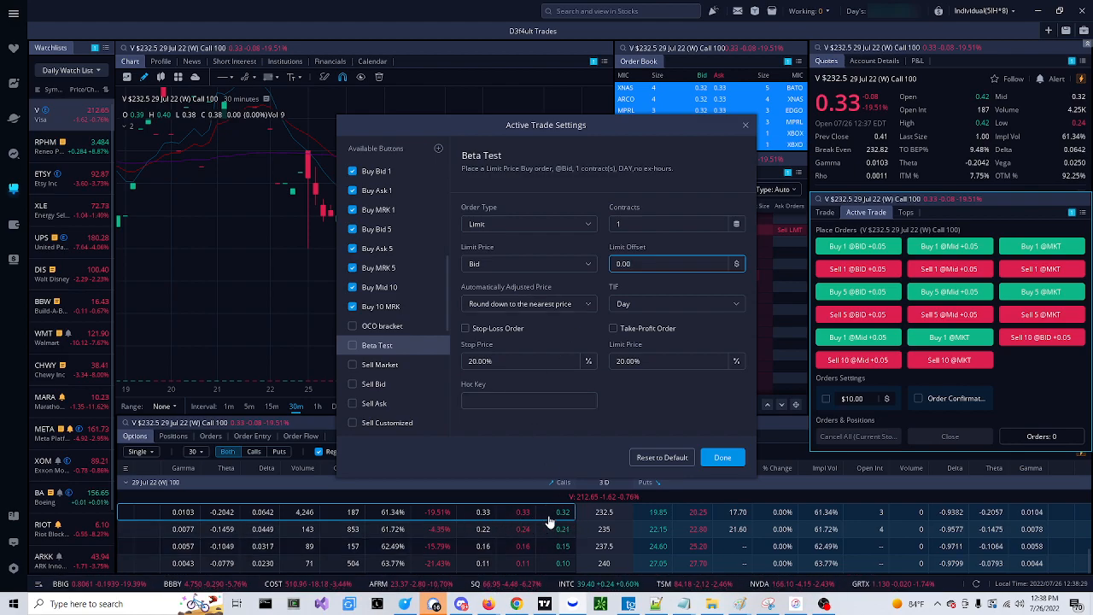
{"action": "mouse_move", "coordinate": [538, 518]}
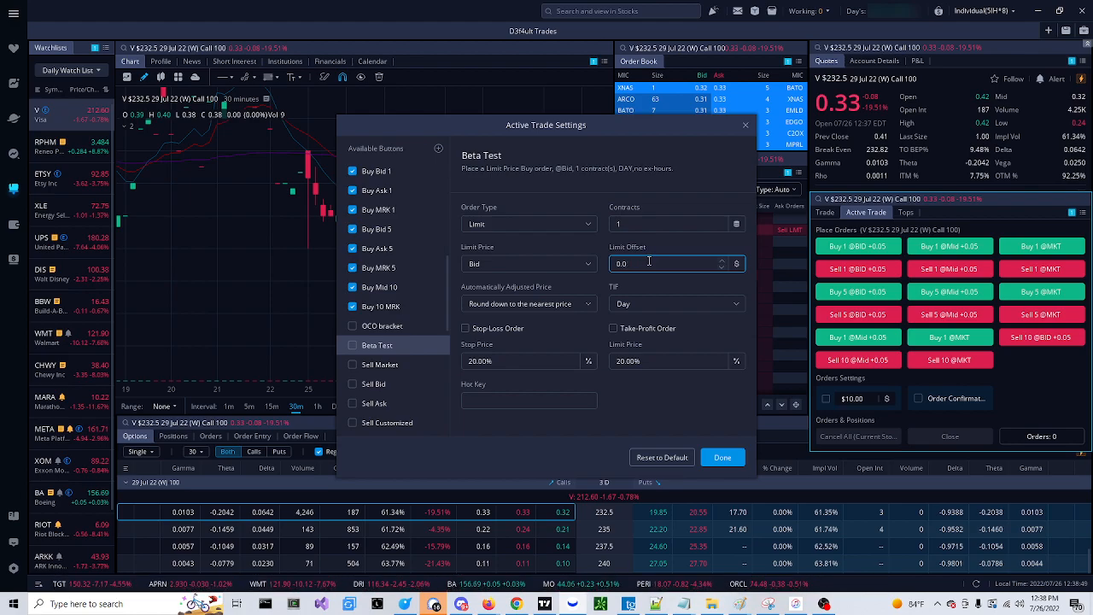
- Turn off auto-adjusting mode and enable stop-loss and take-profit for Beta Test
{"action": "left_click", "coordinate": [528, 303]}
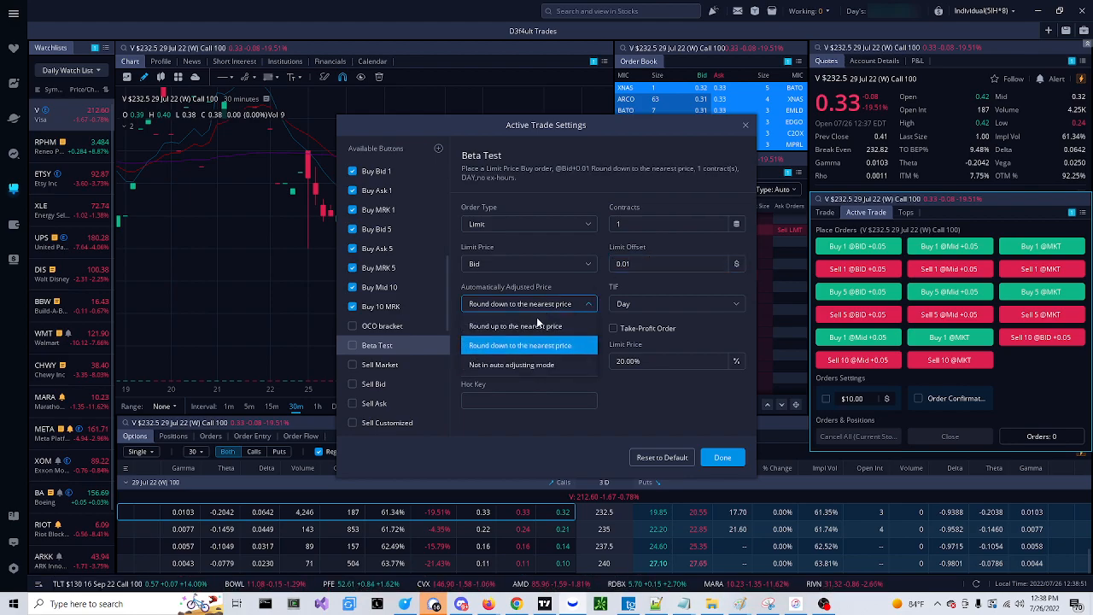
{"action": "left_click", "coordinate": [512, 364]}
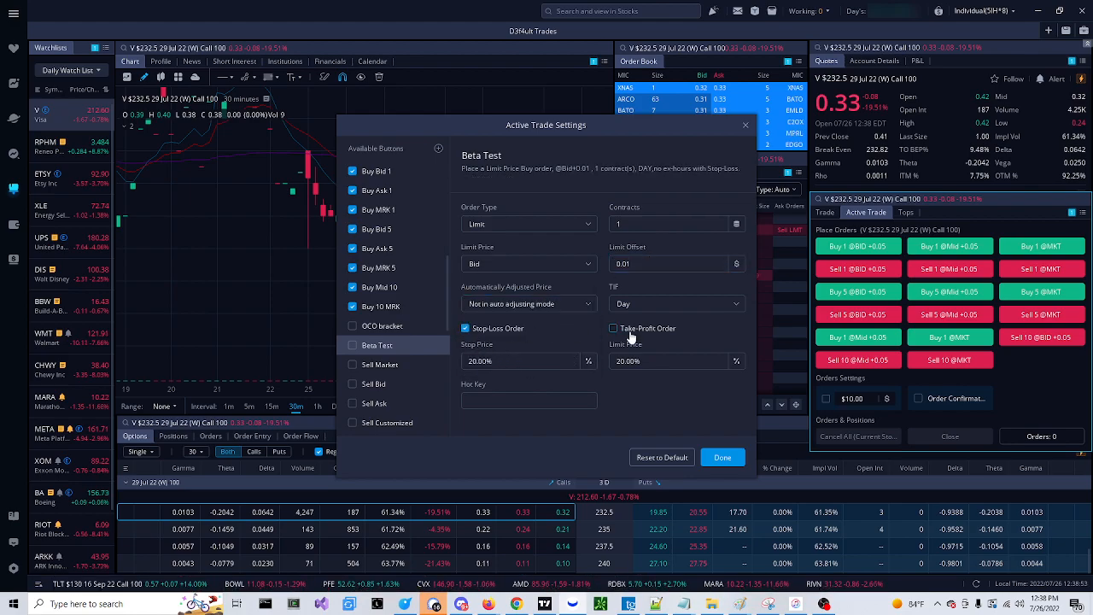
{"action": "left_click", "coordinate": [613, 328]}
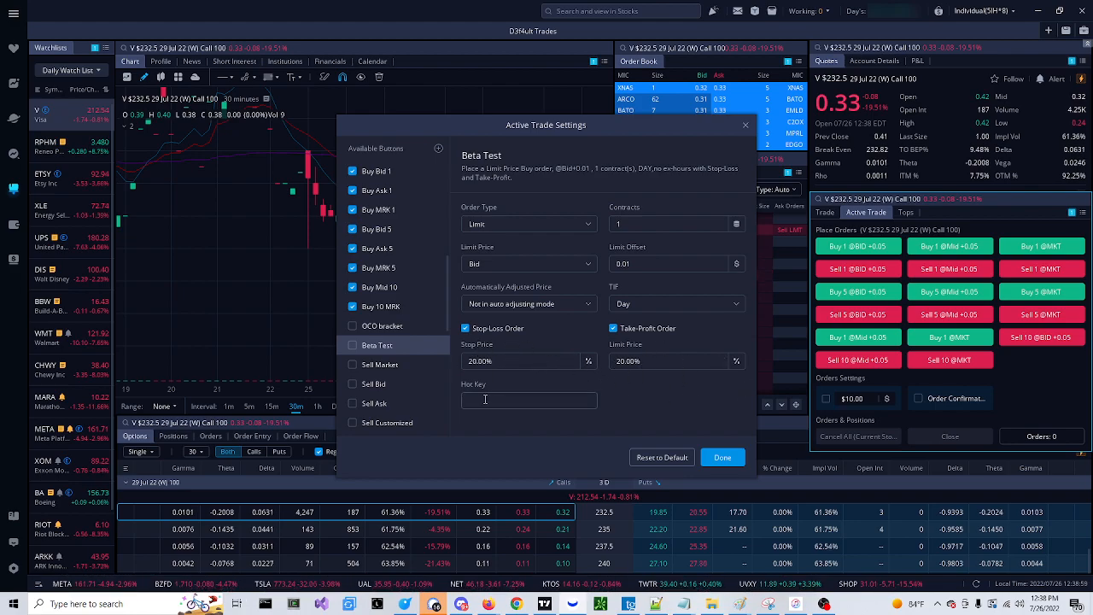
- Assign hotkey Ctrl V, add Beta Test to Active Trade, and save
{"action": "type", "text": "Ctrl V"}
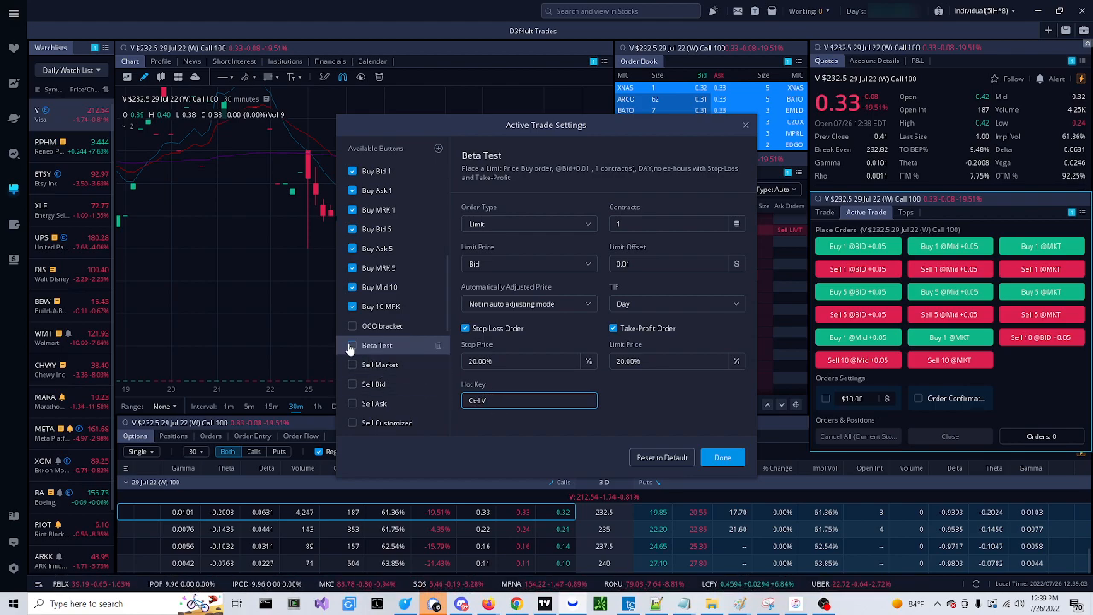
{"action": "left_click", "coordinate": [352, 345]}
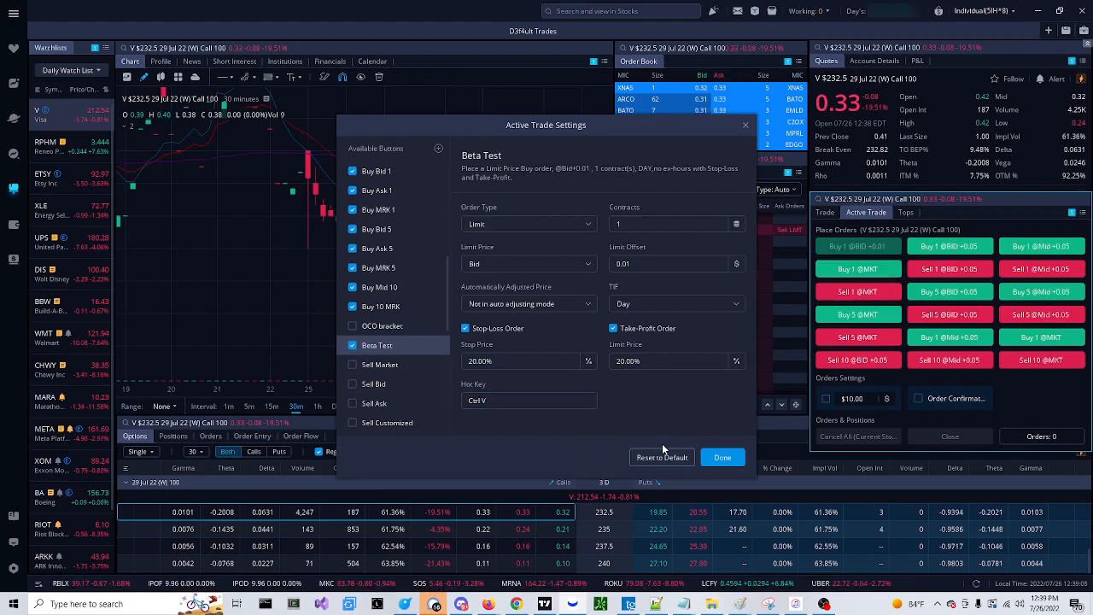
{"action": "left_click", "coordinate": [721, 457]}
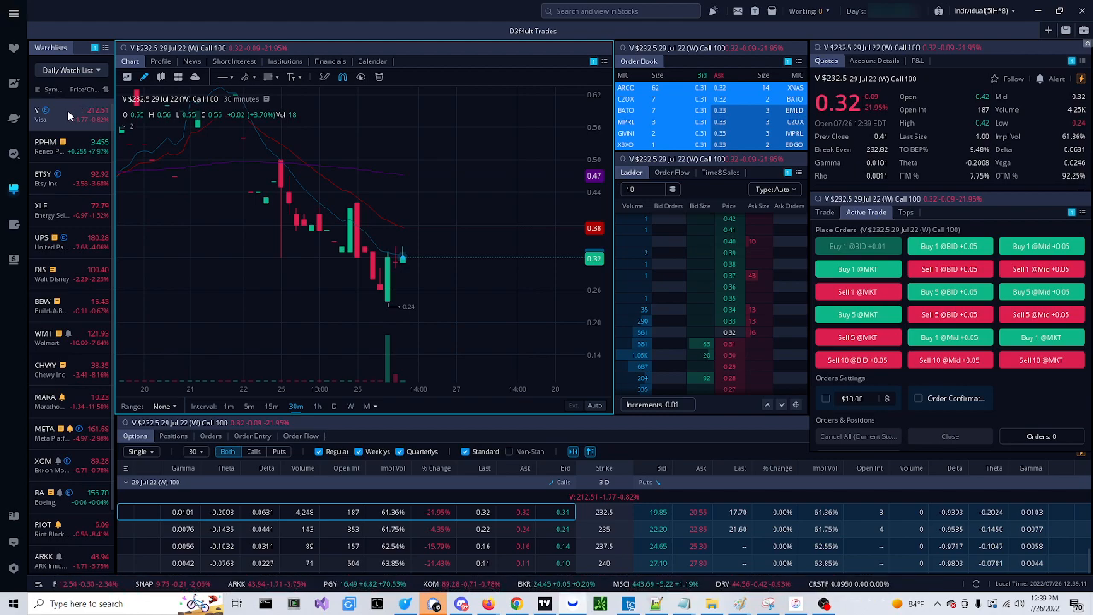
{"action": "left_click", "coordinate": [41, 111]}
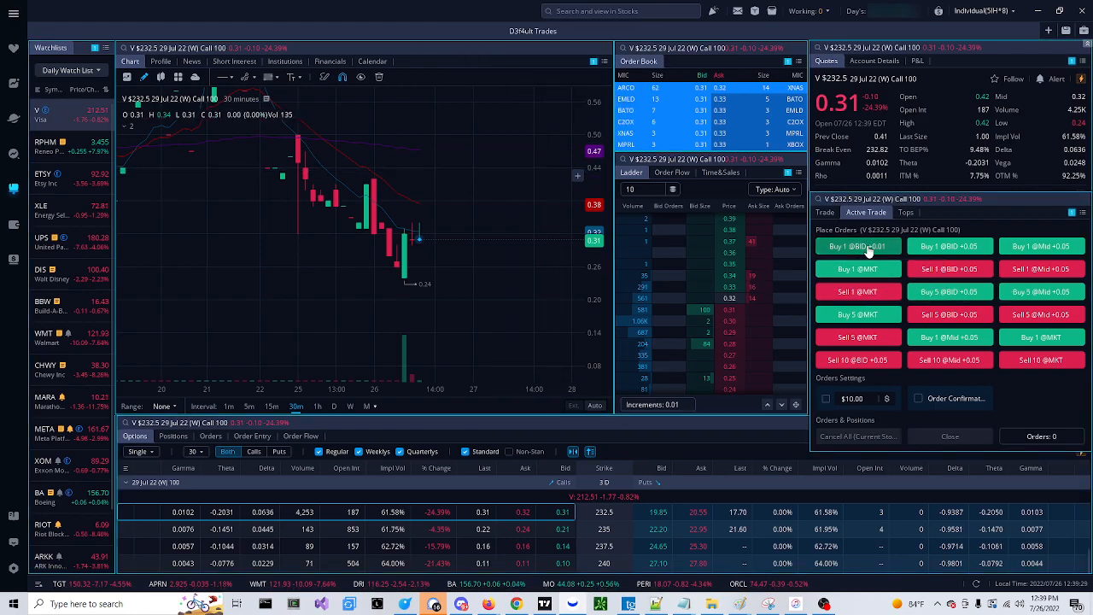
{"action": "left_click", "coordinate": [858, 246]}
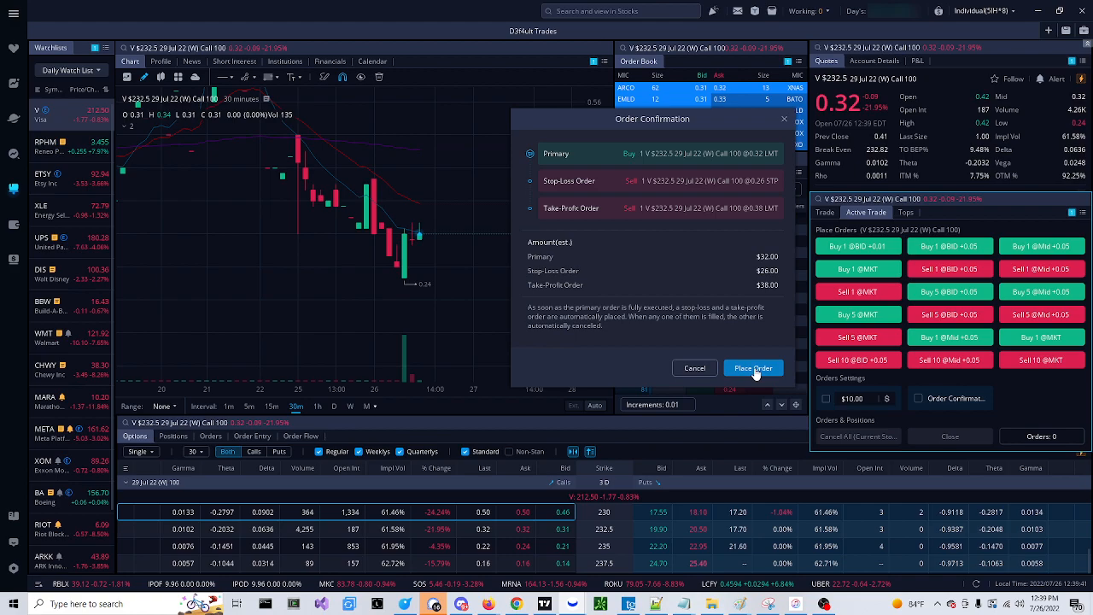
- Place the bracket buy order and confirm moving its stop-loss to $0.25
{"action": "left_click", "coordinate": [752, 367]}
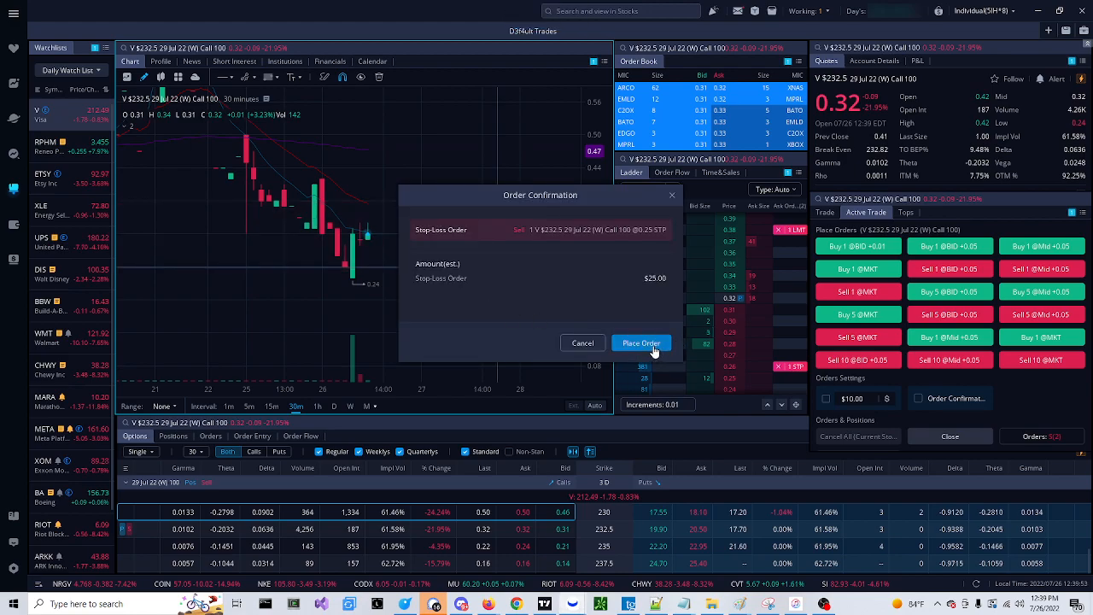
{"action": "left_click", "coordinate": [640, 343]}
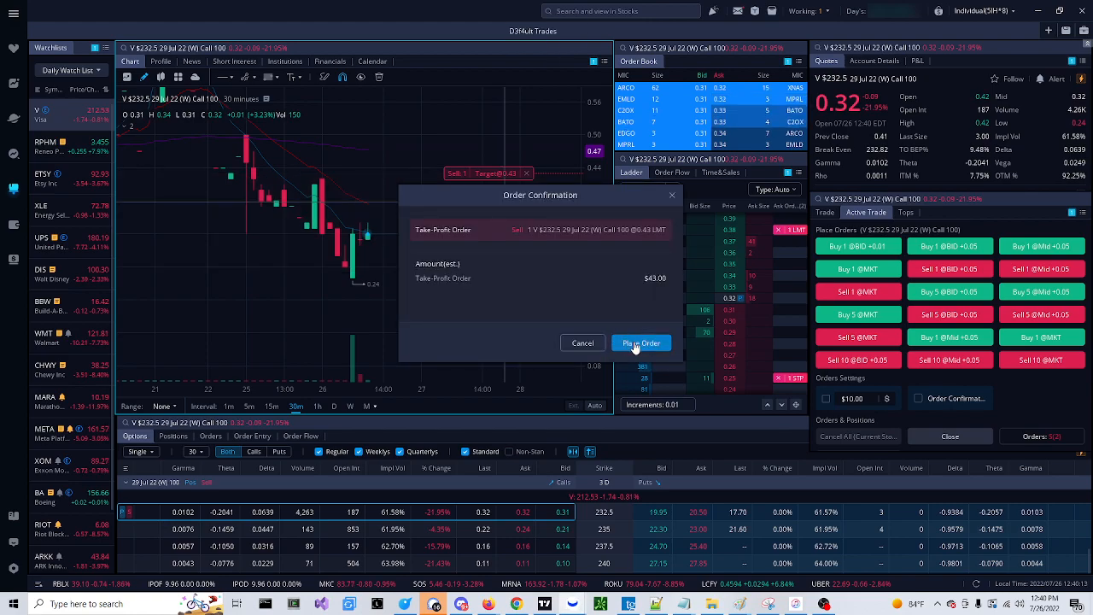
- Confirm the take-profit change to $0.43 on the filled Visa call position
{"action": "left_click", "coordinate": [640, 343]}
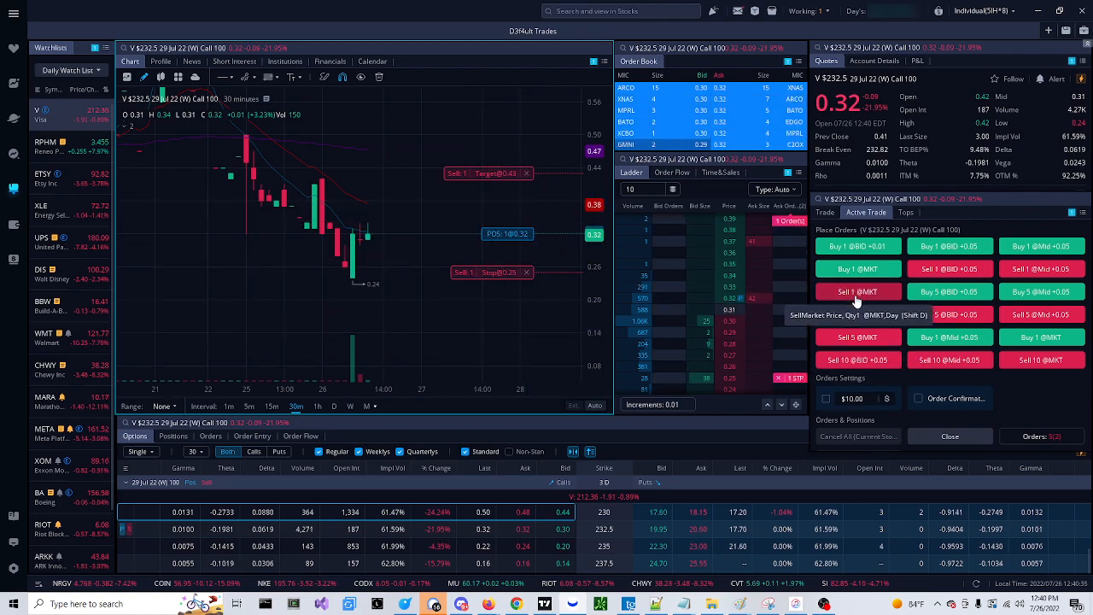
{"action": "mouse_move", "coordinate": [478, 169]}
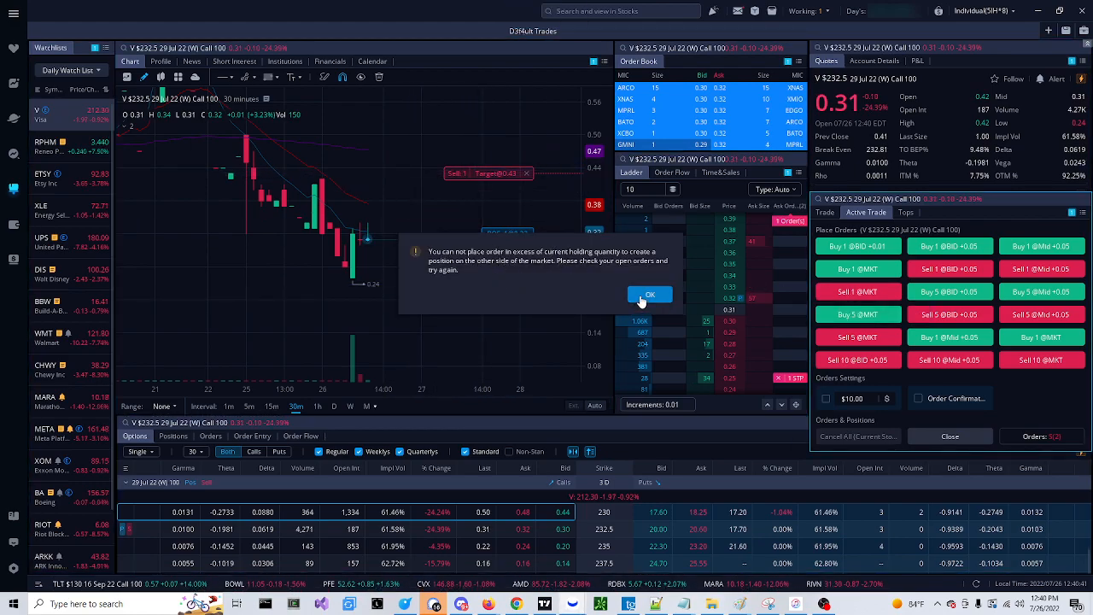
- Dismiss the oversell warning, cancel the $0.43 target, and sell 1 call at market
{"action": "left_click", "coordinate": [649, 294]}
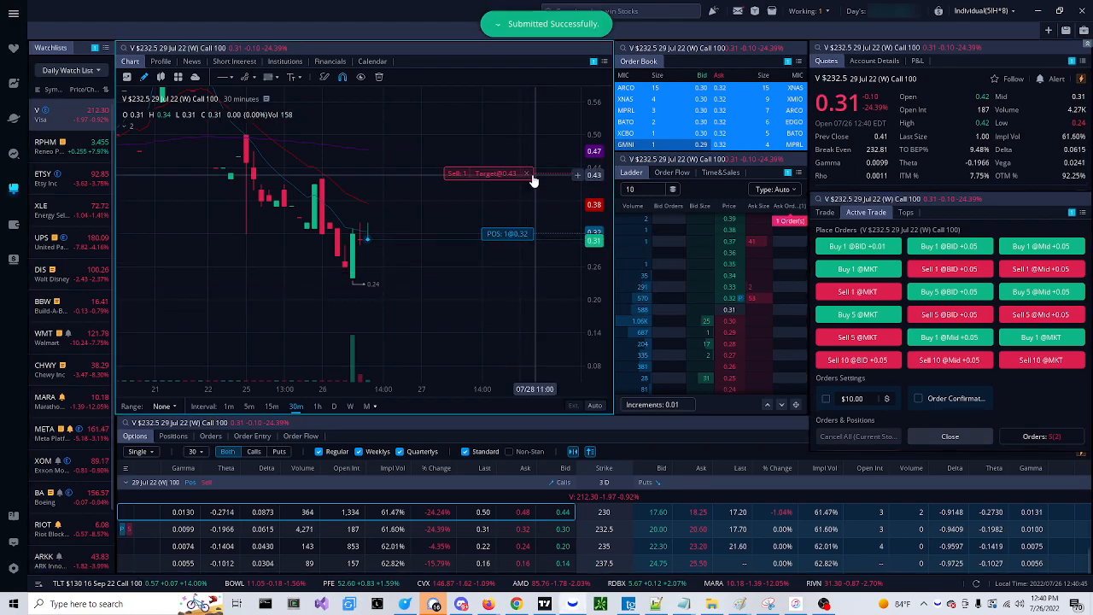
{"action": "left_click", "coordinate": [857, 291]}
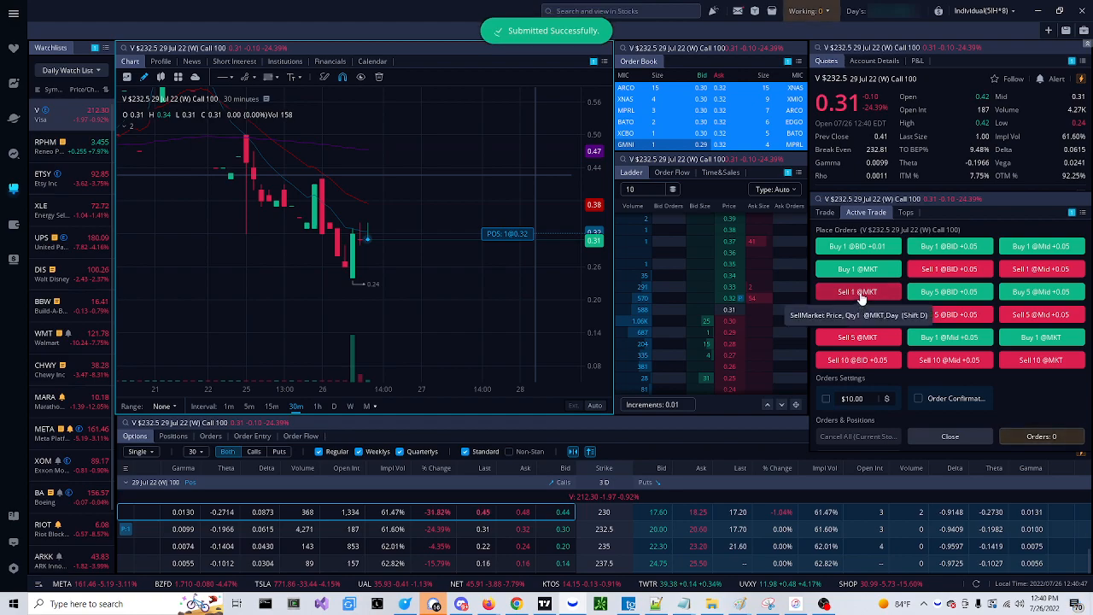
{"action": "left_click", "coordinate": [857, 291]}
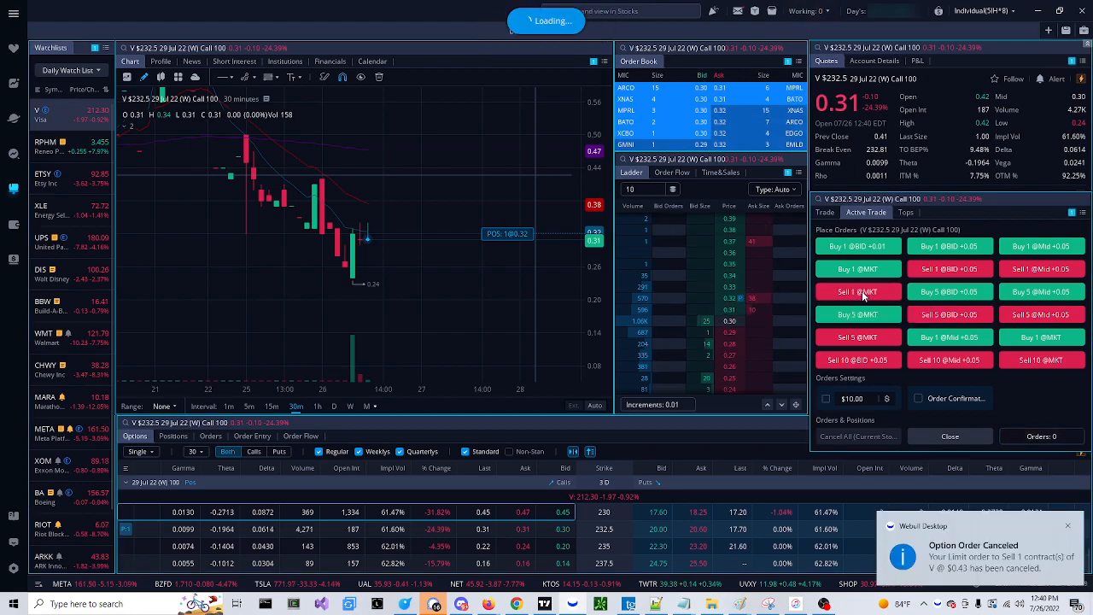
{"action": "left_click", "coordinate": [858, 292]}
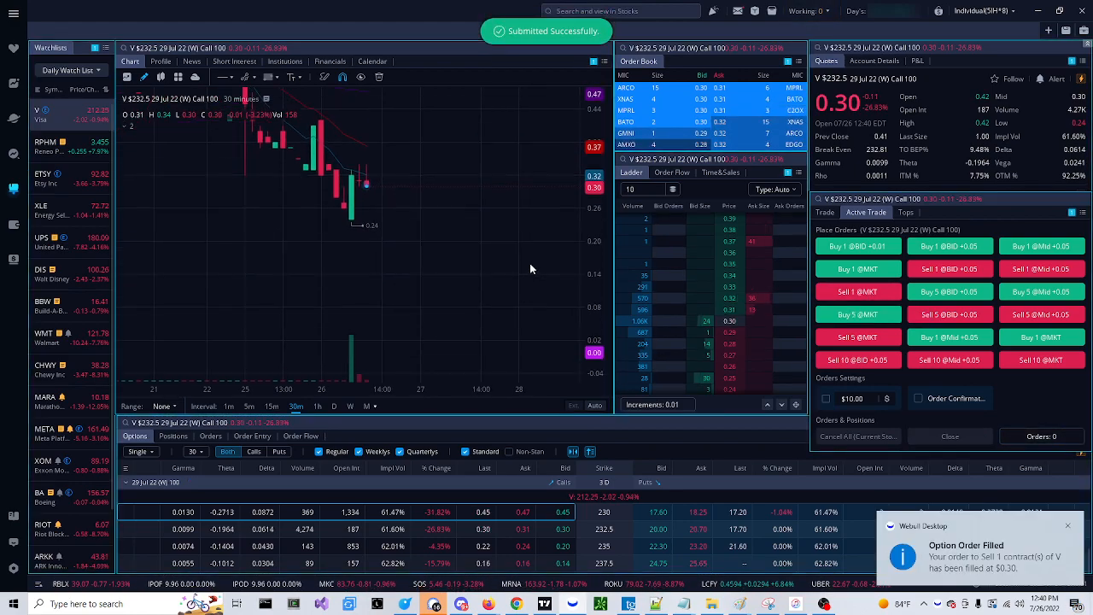